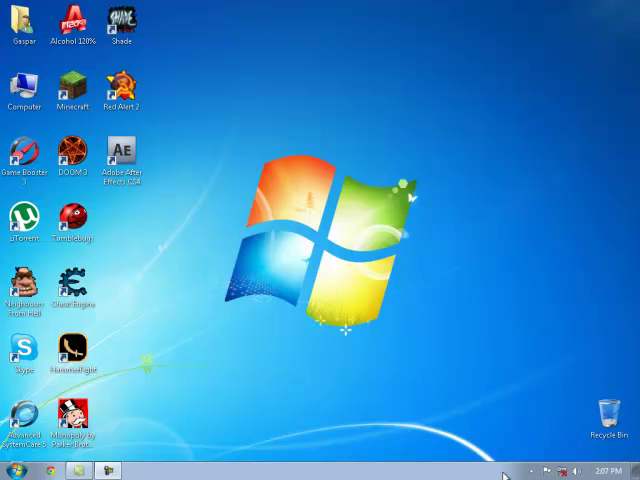
mouse_move(536, 443)
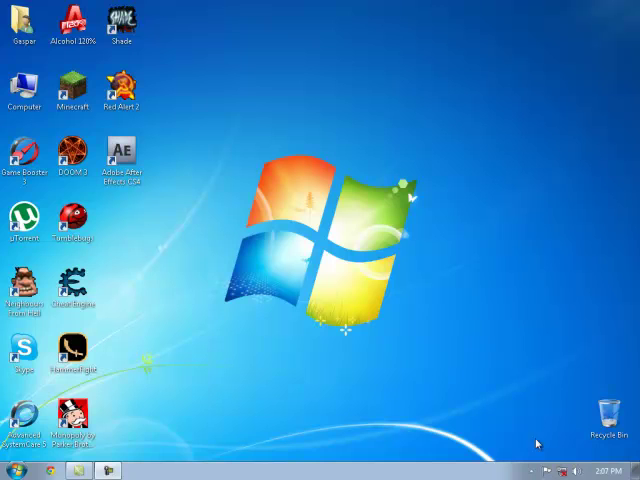
mouse_move(490, 467)
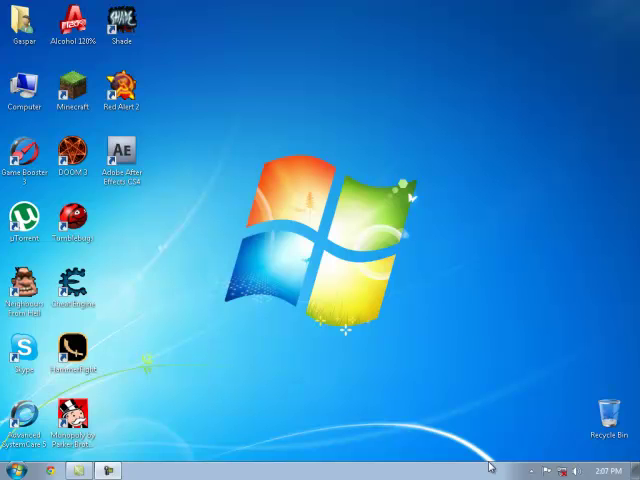
mouse_move(430, 472)
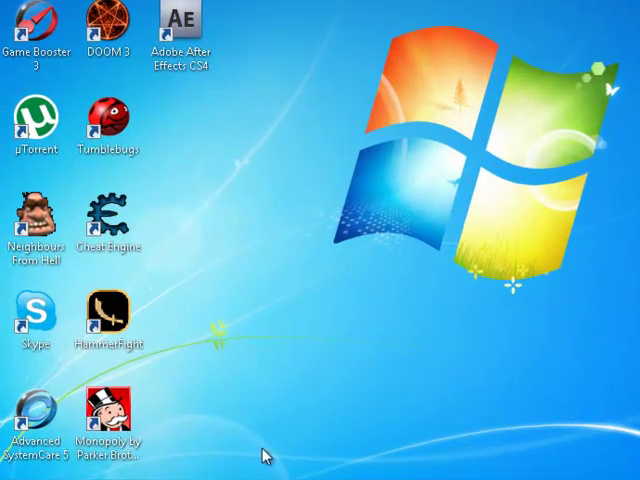
Step: Search the Start menu for 'region' and view the language bar settings
left_click(10, 472)
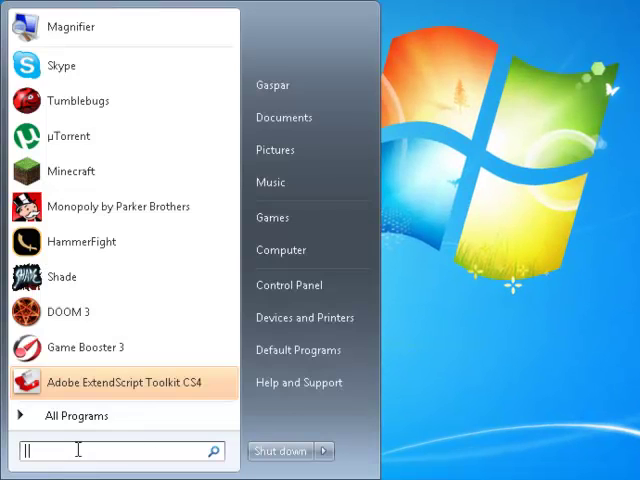
type("region")
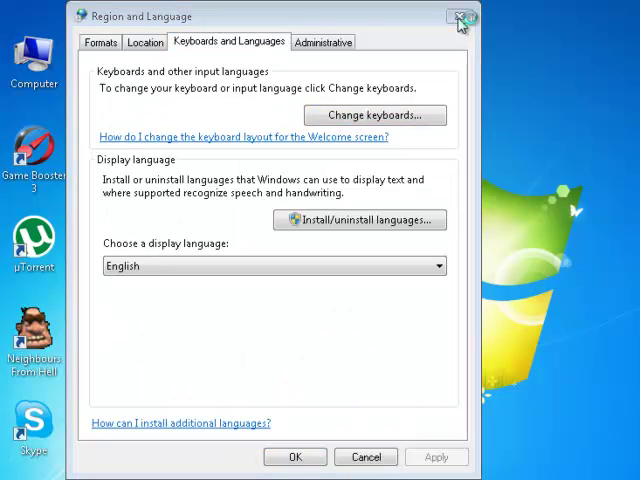
left_click(374, 115)
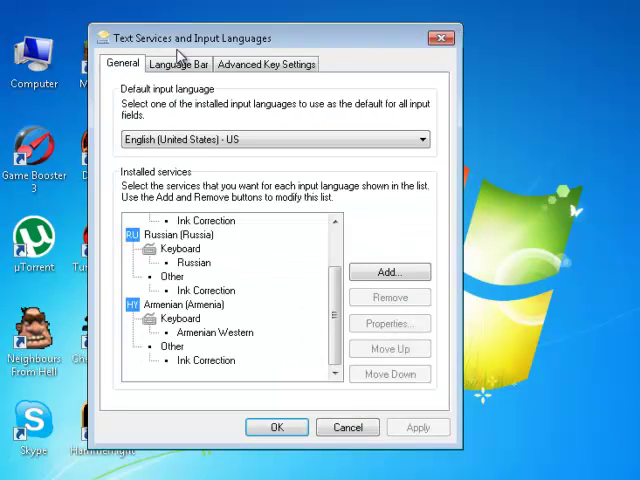
left_click(178, 63)
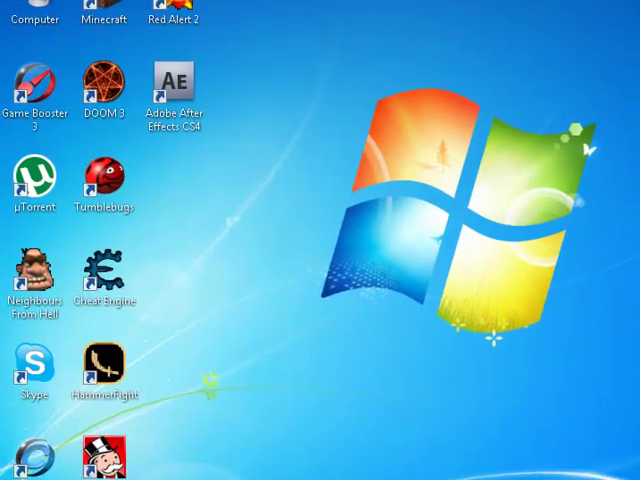
Step: Search the Start menu for 'regedit' to start Registry Editor
left_click(20, 472)
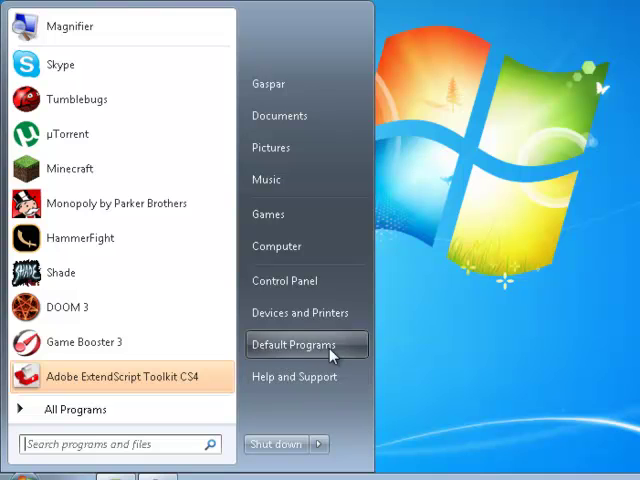
left_click(115, 443)
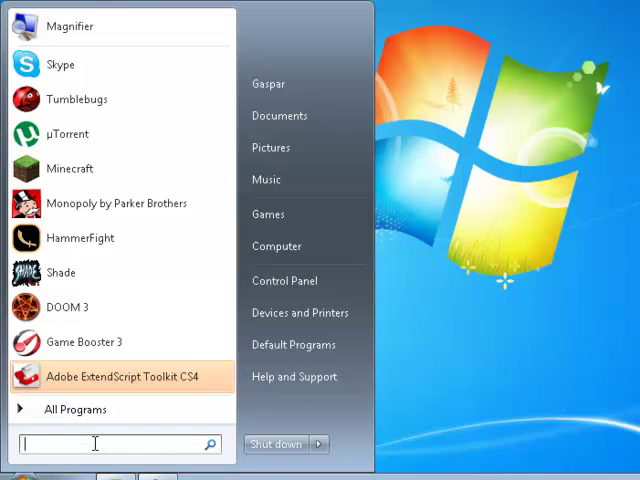
type("regedit")
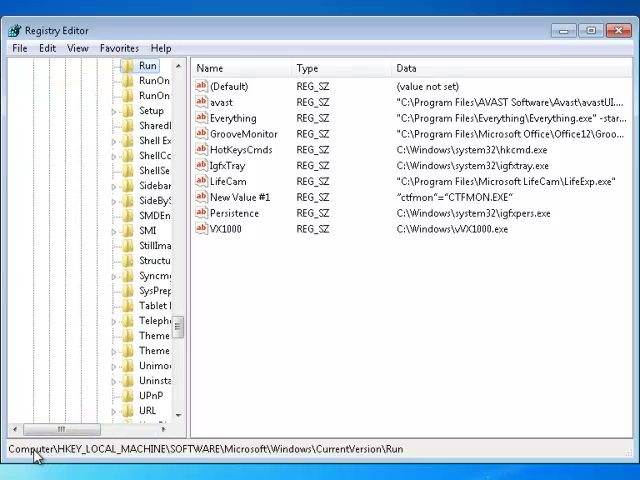
mouse_move(175, 456)
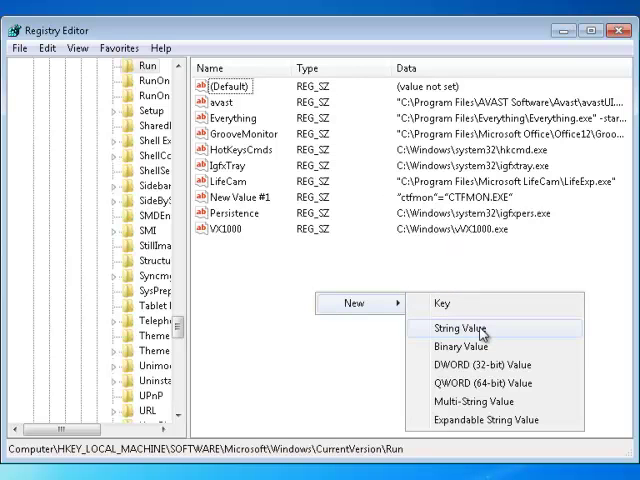
Step: Create a string value named New Value #2 in the Run key
left_click(462, 327)
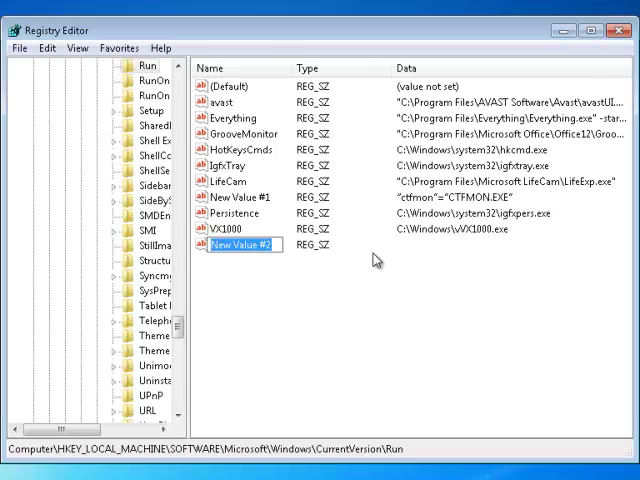
mouse_move(293, 248)
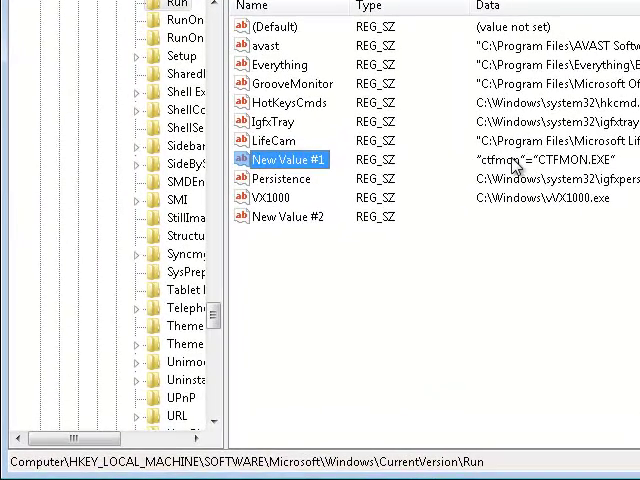
Step: Open New Value #1 to check its existing ctfmon data
double_click(288, 159)
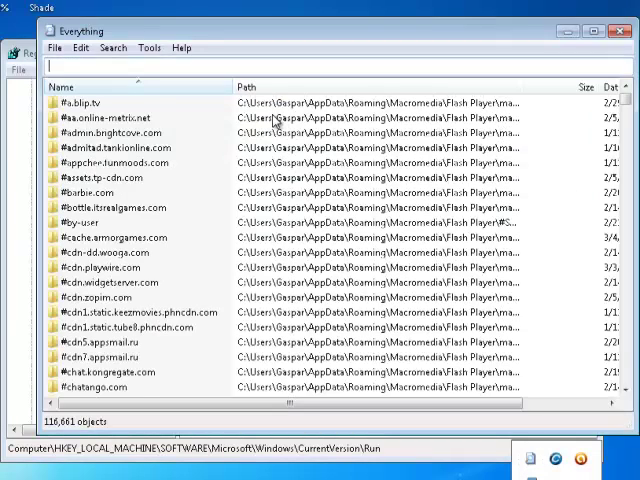
Step: Search Everything for 'ctf' to find ctfmon.exe in C:\Windows\System32
type("ctfmon")
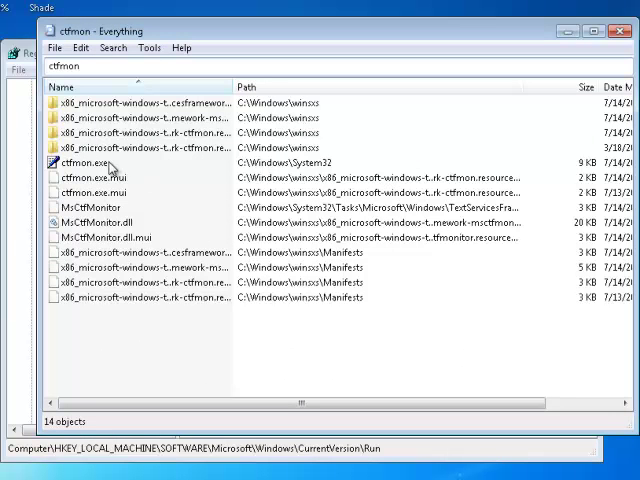
mouse_move(278, 168)
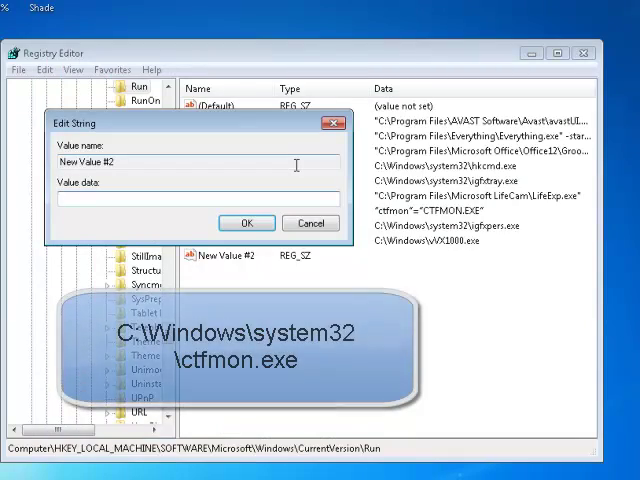
Step: Set New Value #2's data to C:\Windows\system32\ctfmon.exe and confirm
type("C:")
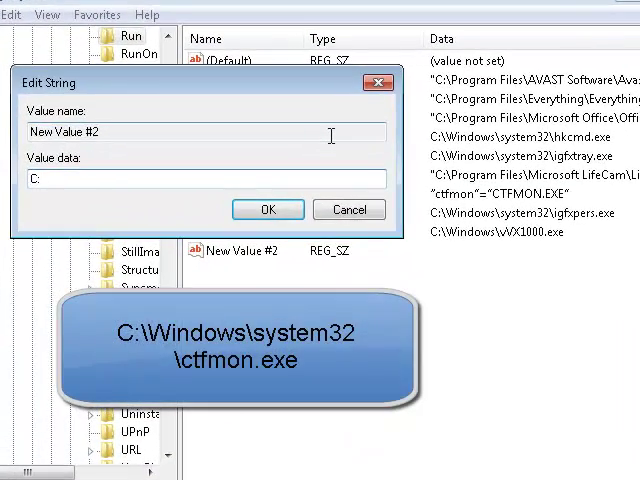
type("Windows")
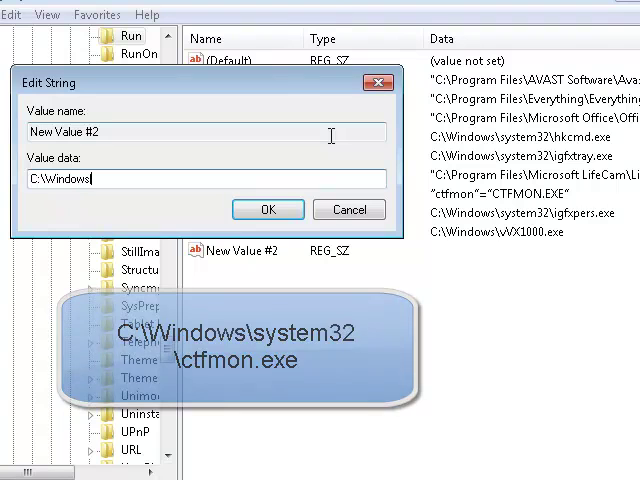
type("\\system32")
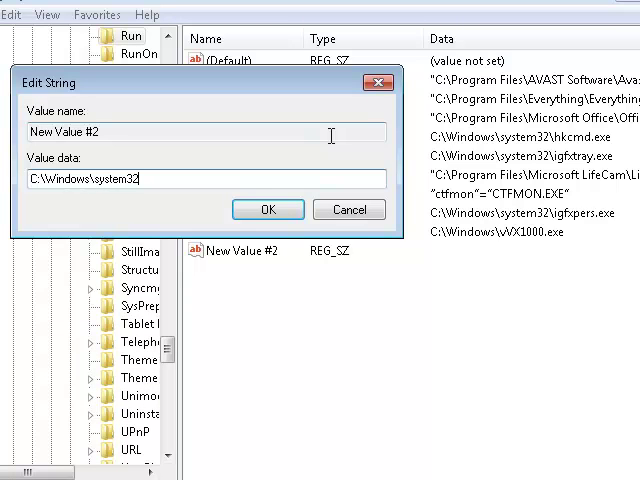
type("\\")
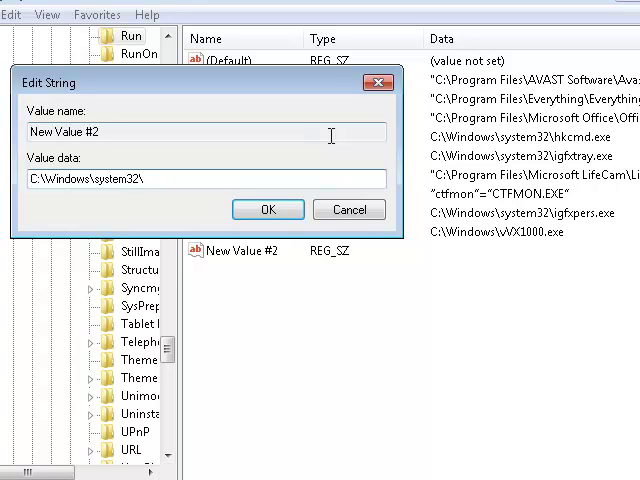
type("ctf")
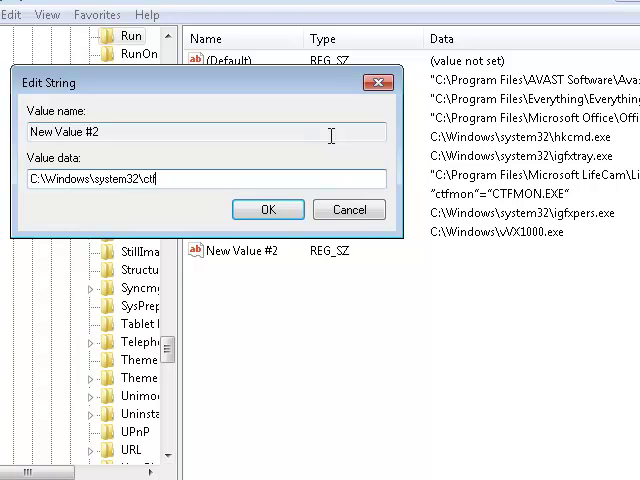
type("mon.")
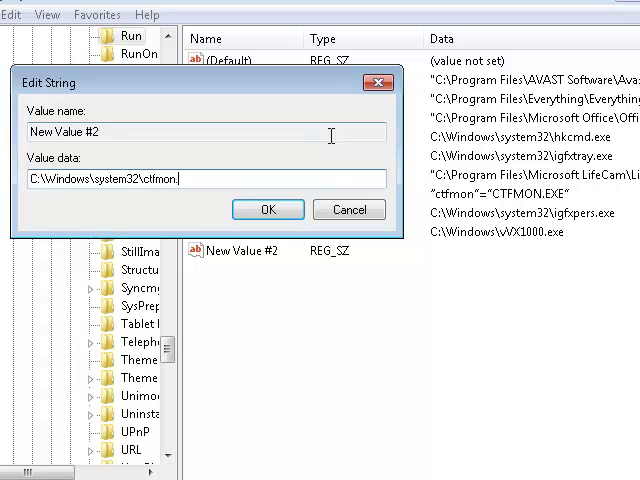
type("exe")
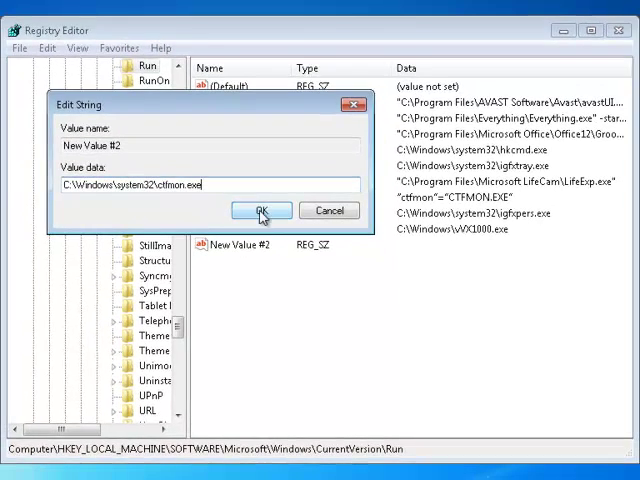
left_click(260, 211)
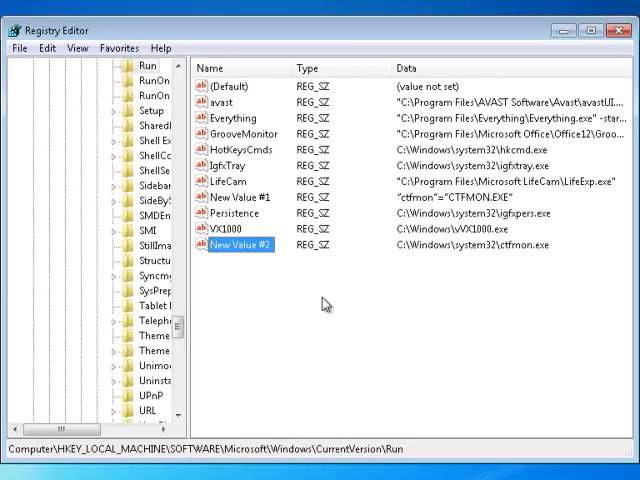
mouse_move(344, 139)
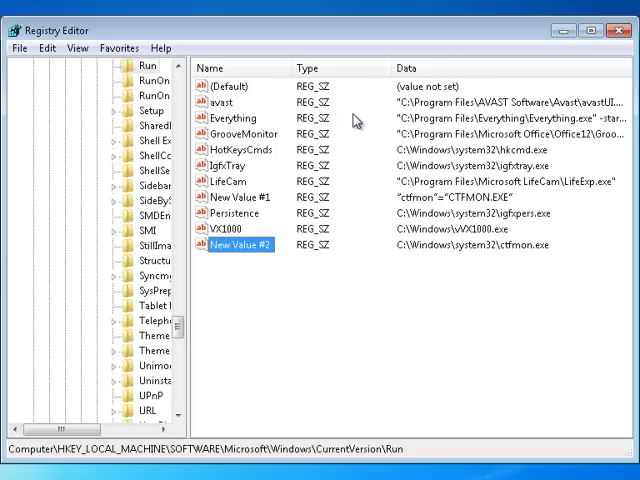
mouse_move(377, 124)
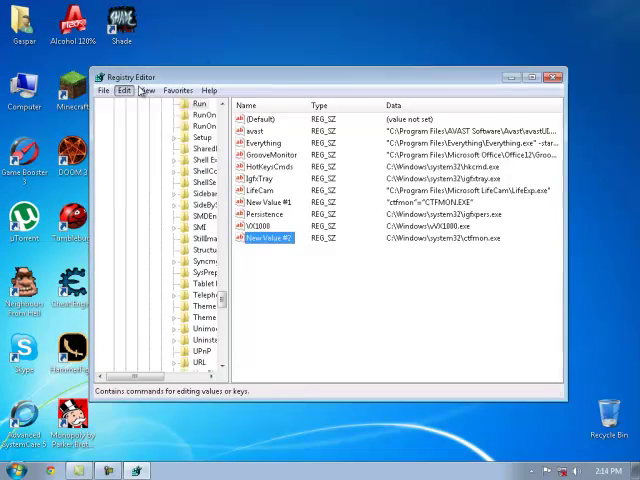
Step: Close the Registry Editor window, returning to the desktop
left_click(557, 76)
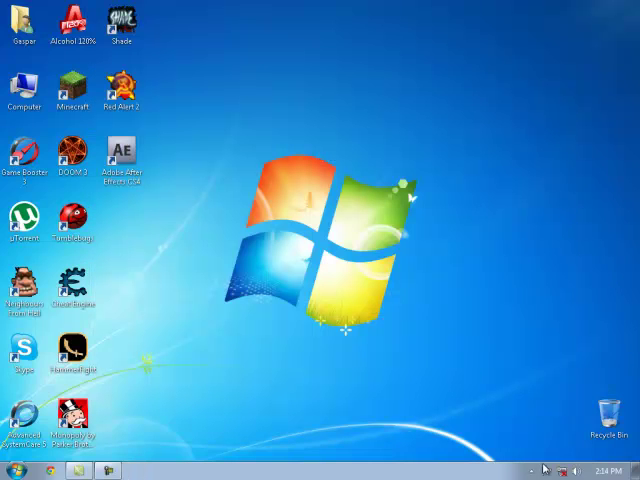